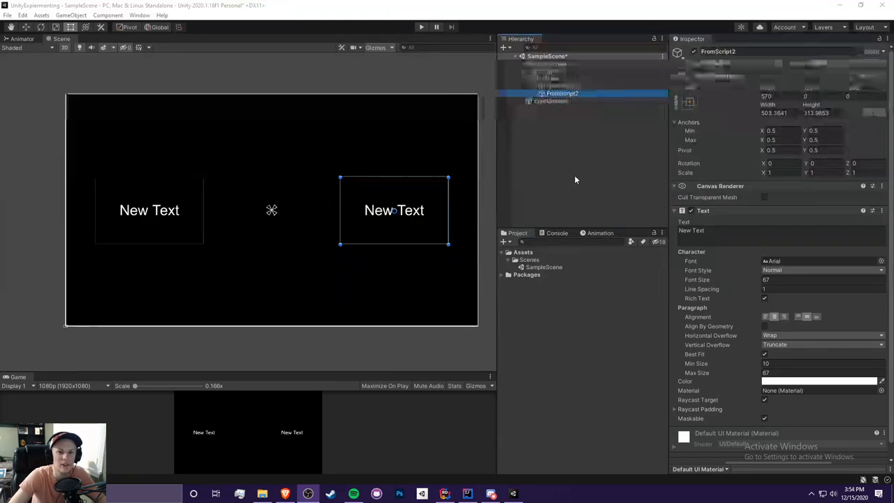
mouse_move(545, 115)
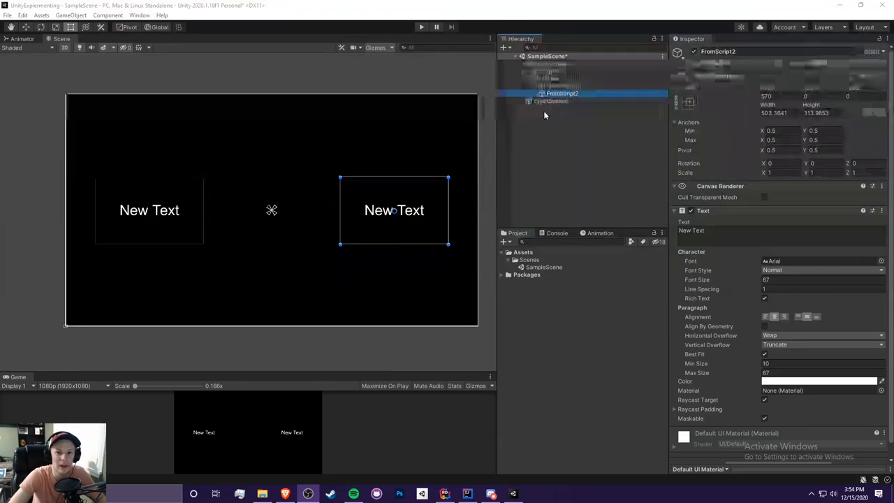
mouse_move(783, 315)
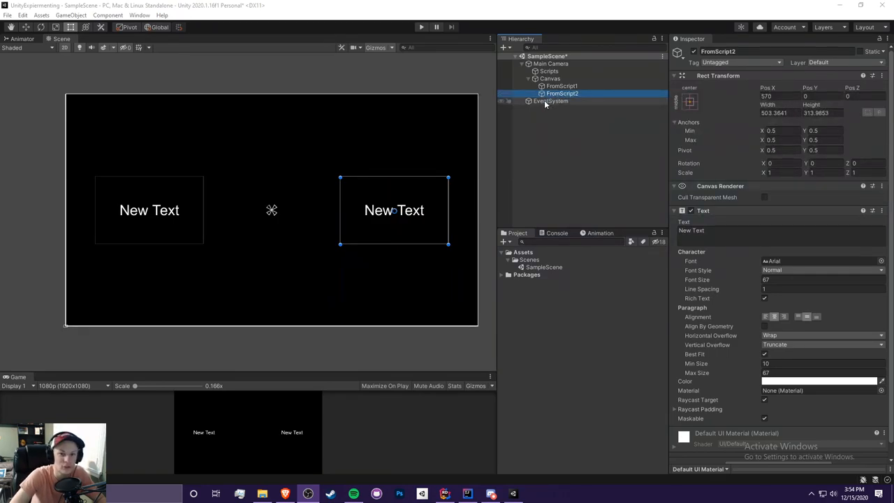
Inspect the FromScript1, FromScript2, Canvas and Scripts objects in the hierarchy
click(563, 92)
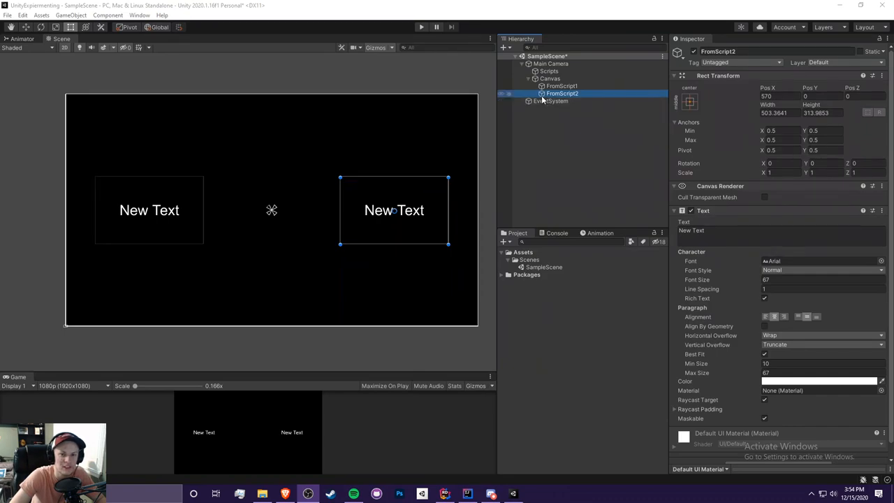
click(562, 87)
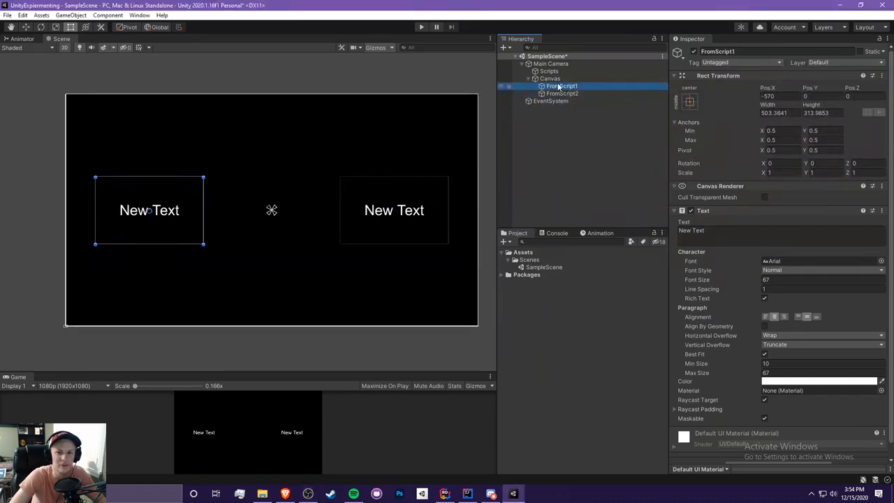
click(550, 78)
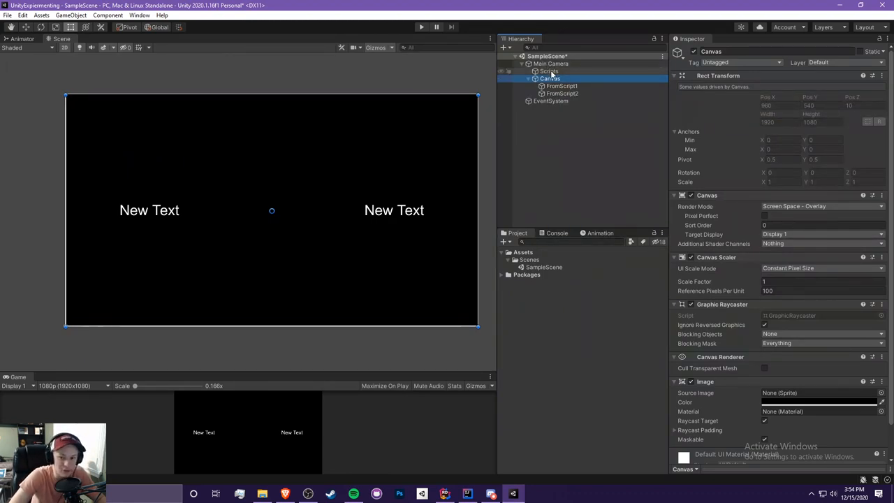
click(549, 70)
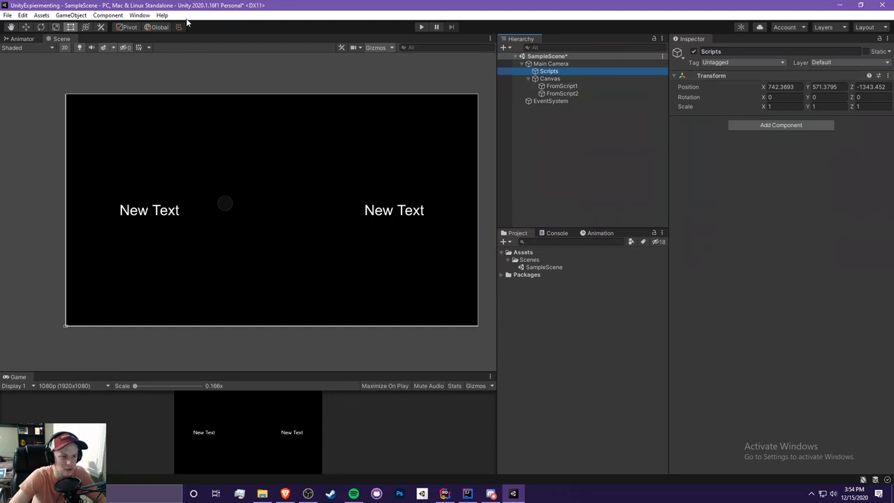
click(562, 87)
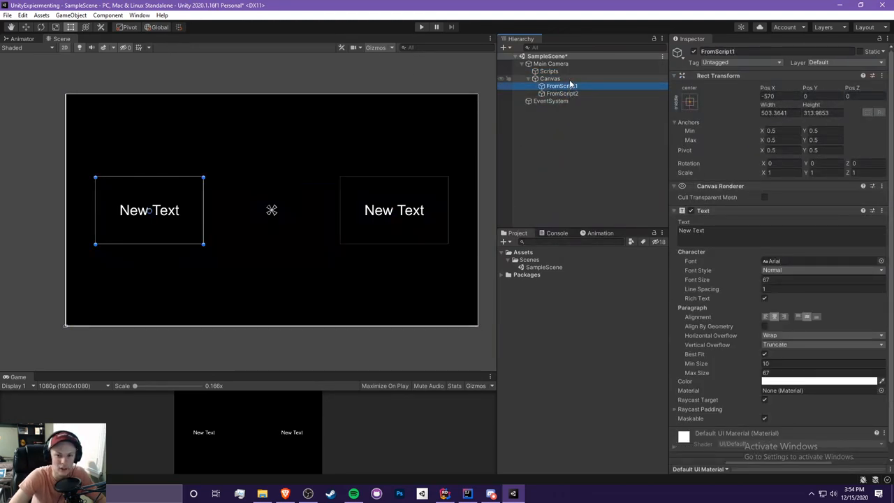
Add empty children Script1 and Script2 under Scripts and attach a new Script1 script
click(549, 70)
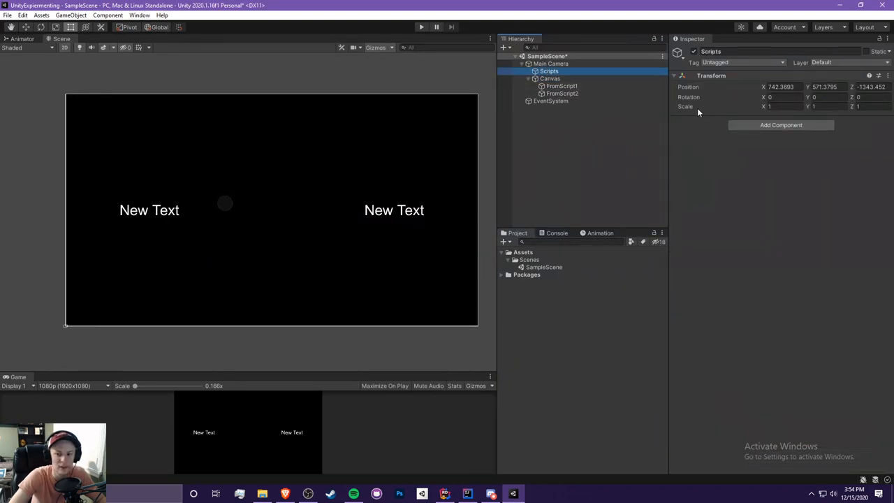
click(549, 69)
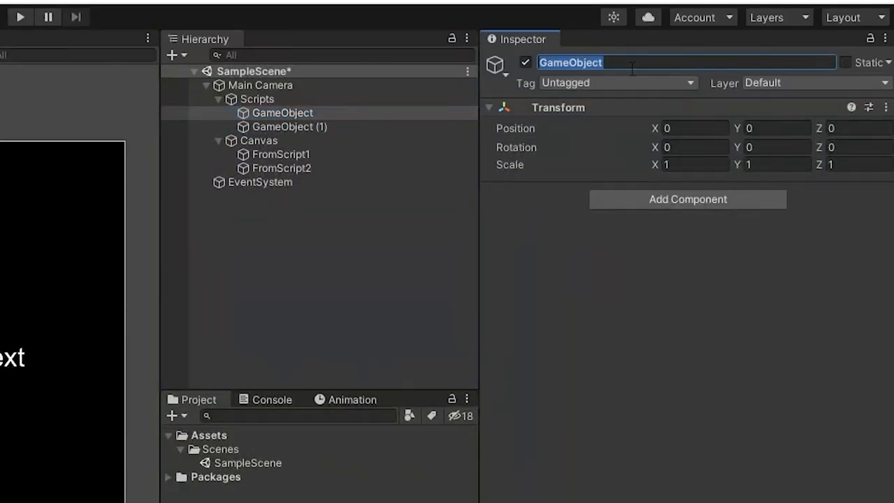
click(289, 126)
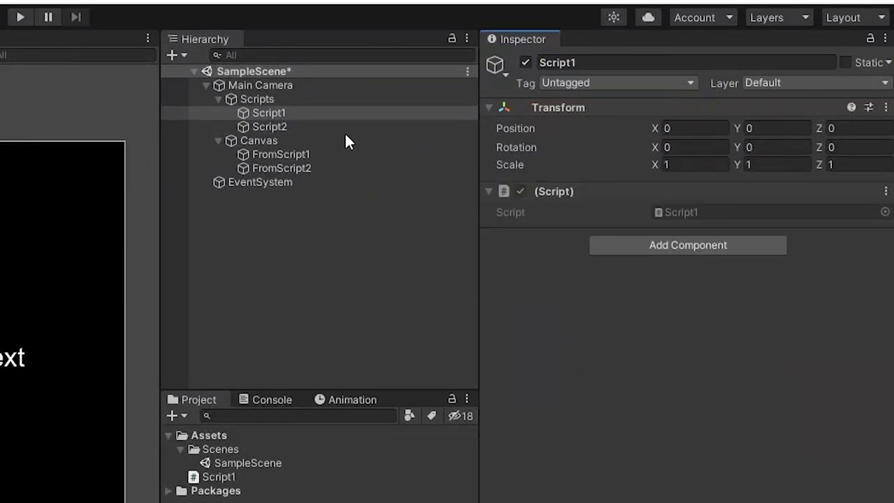
click(269, 126)
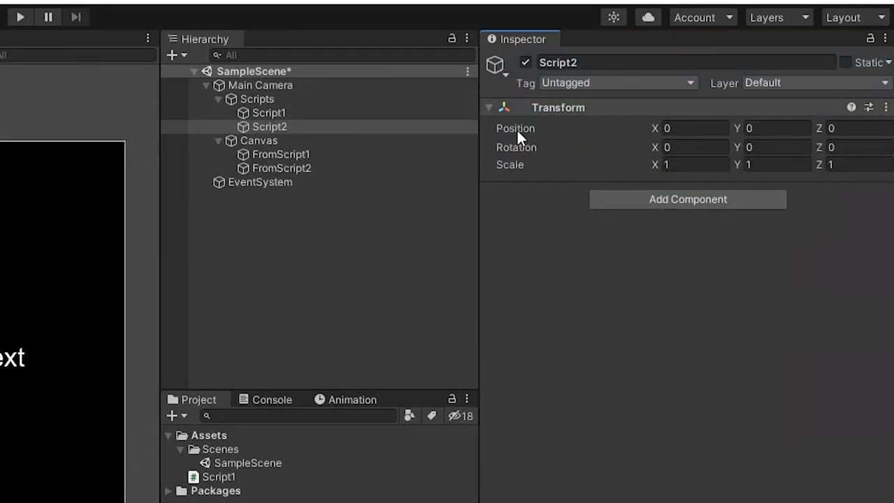
click(687, 198)
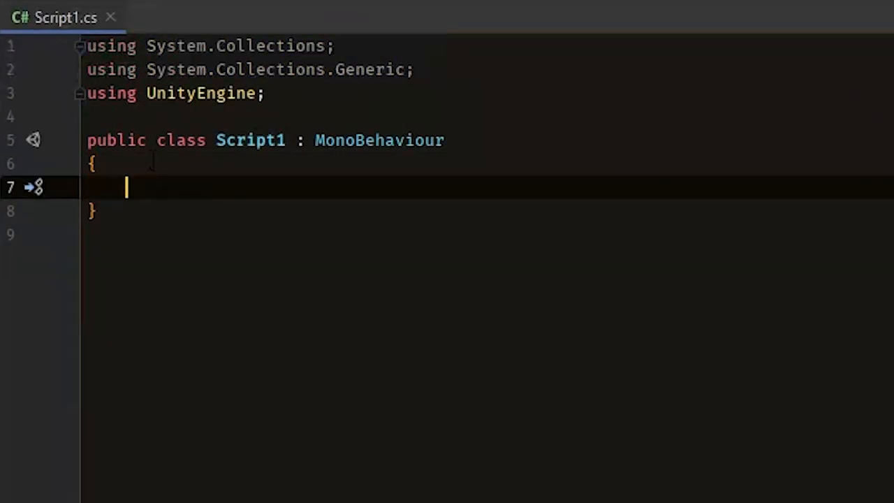
Declare 'public Text textOne;' in Script1 and add 'using UnityEngine.UI;'
text(public)
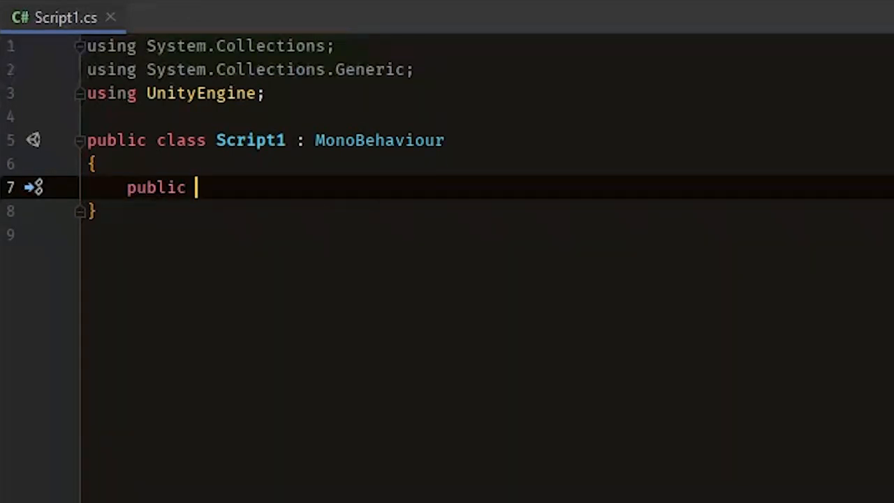
text(Text textOne;)
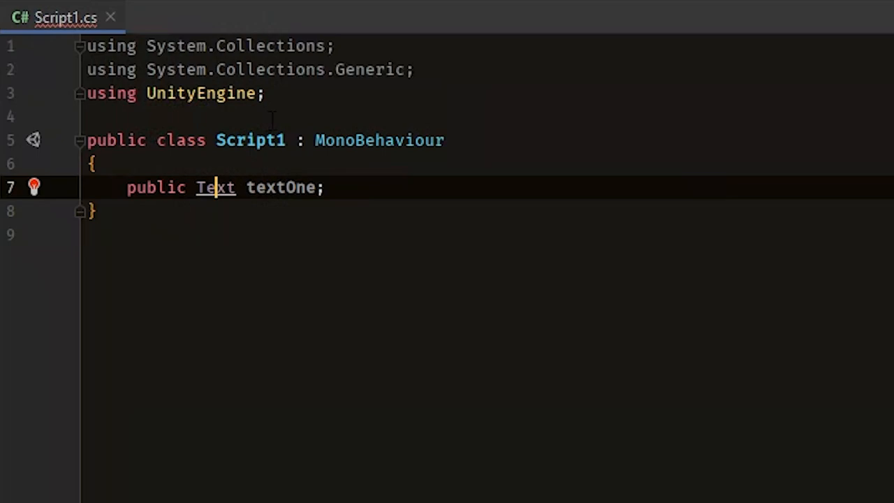
text(u)
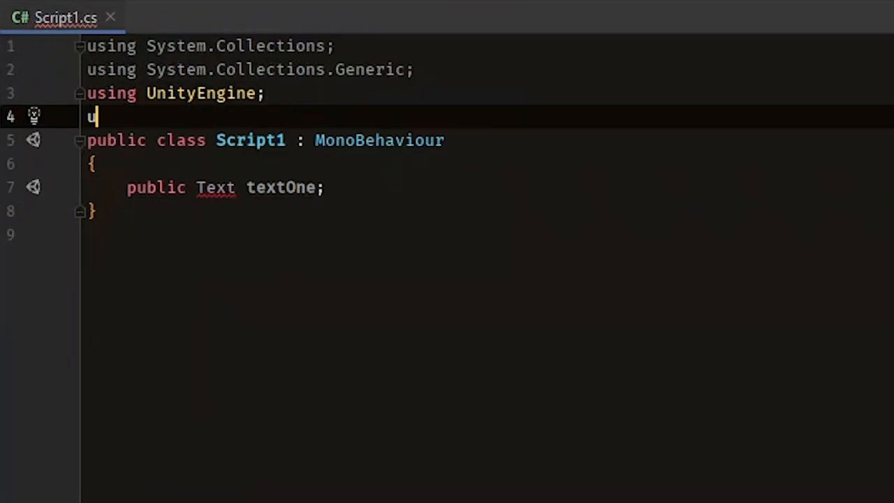
text(sing UnityEngine.)
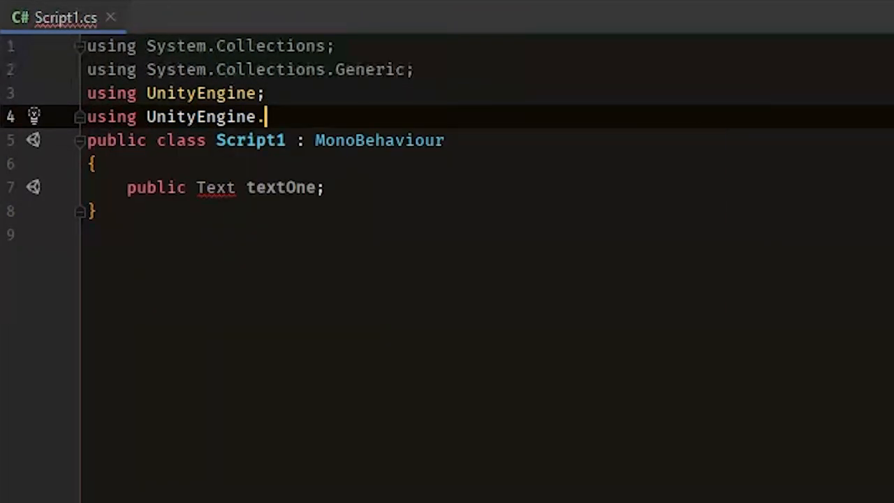
text(UI;)
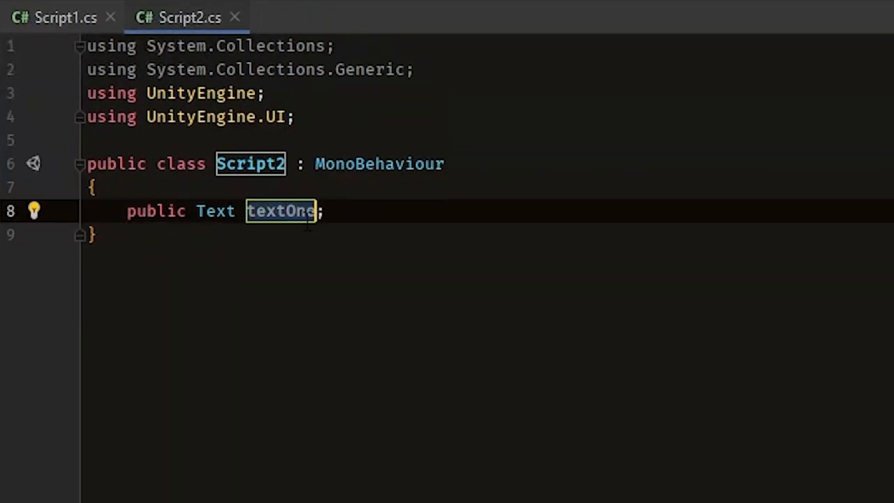
Rename Script2's pasted field to textTwo and drop unused System imports in both scripts
text(textTwo)
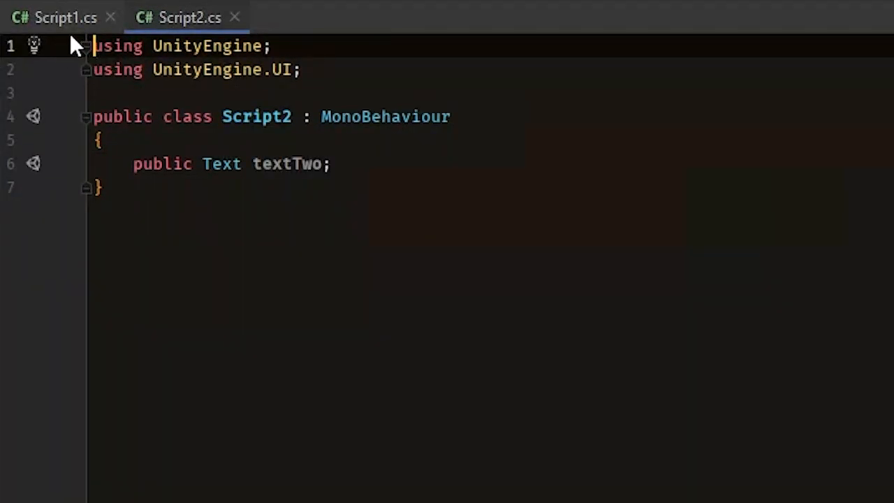
click(55, 17)
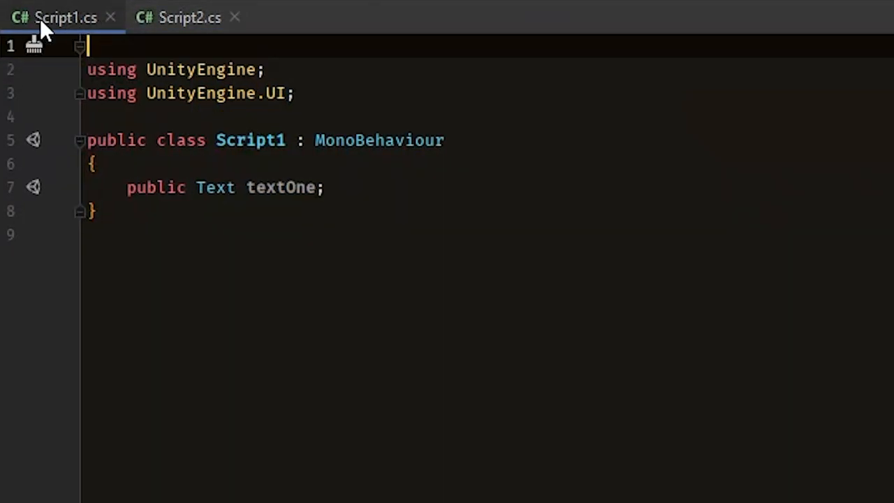
click(178, 17)
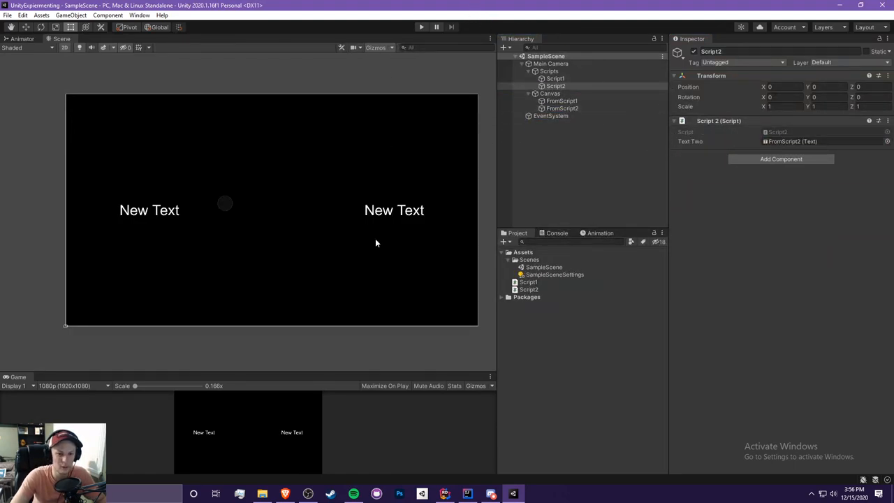
mouse_move(296, 357)
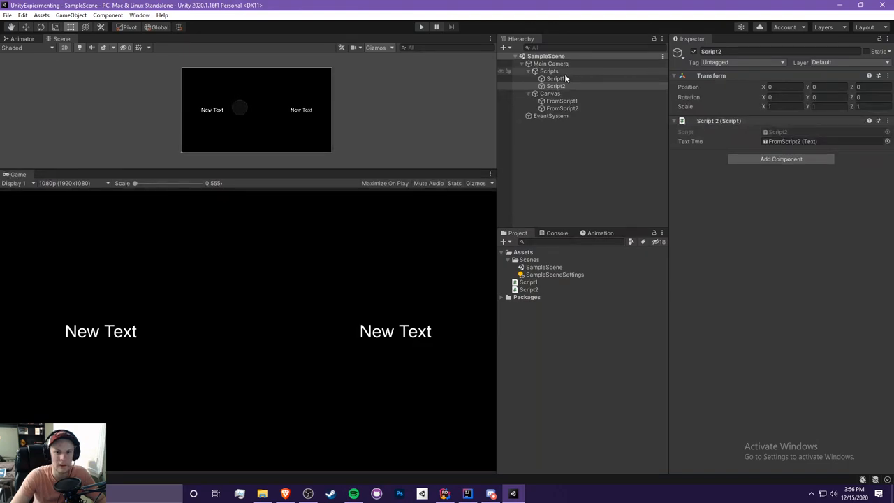
Select the Script1 object in the Unity hierarchy
click(556, 78)
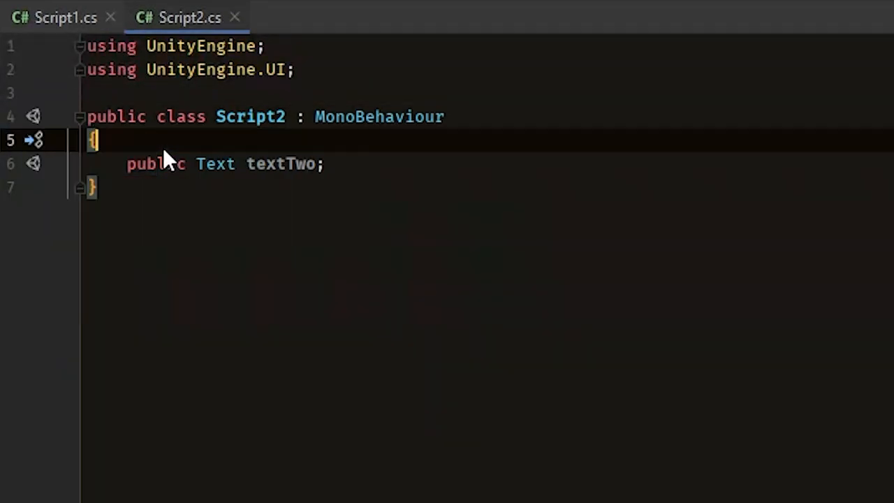
Declare 'public double number;' in Script2 and set number = 2 in Start
text(public double number;)
text(public void Start()
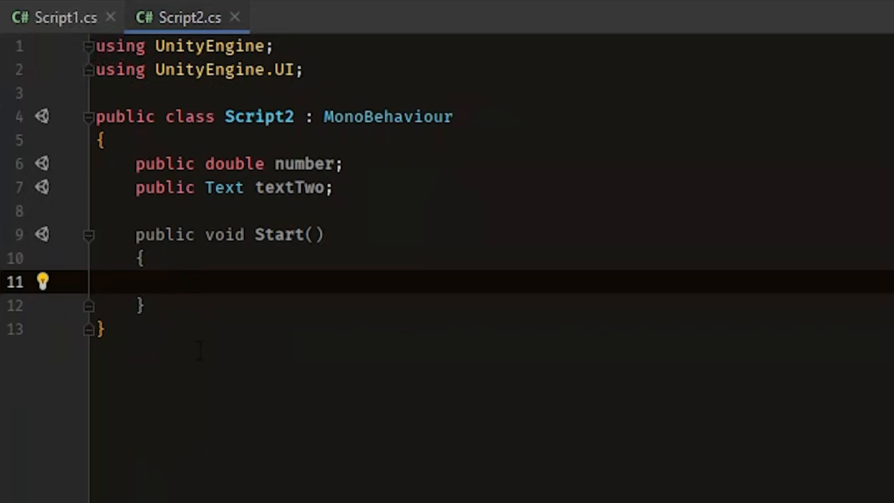
text(number =)
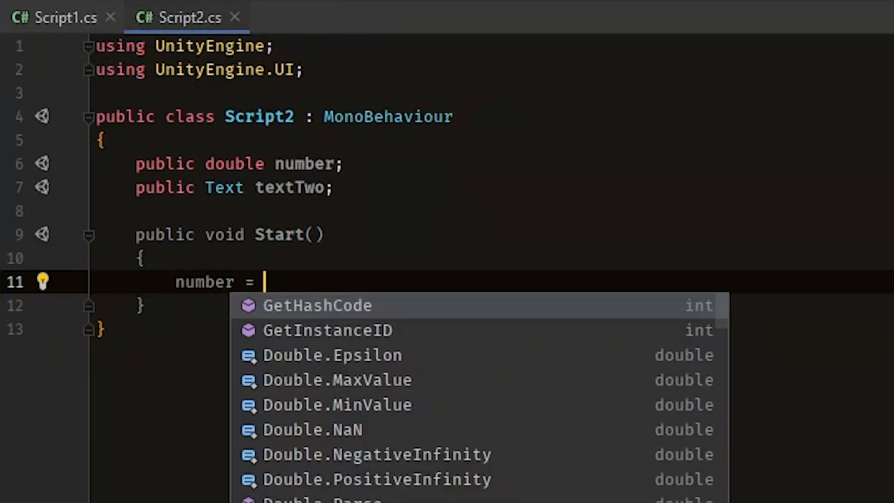
text(2;)
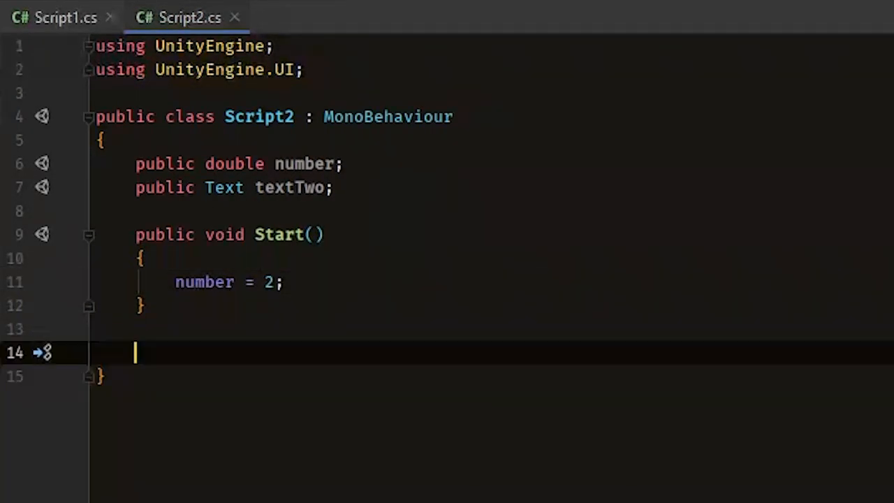
Add an Update setting textTwo.text = $"Number: {number}" each frame
text(public void Update()
text(textTwo.text = $")
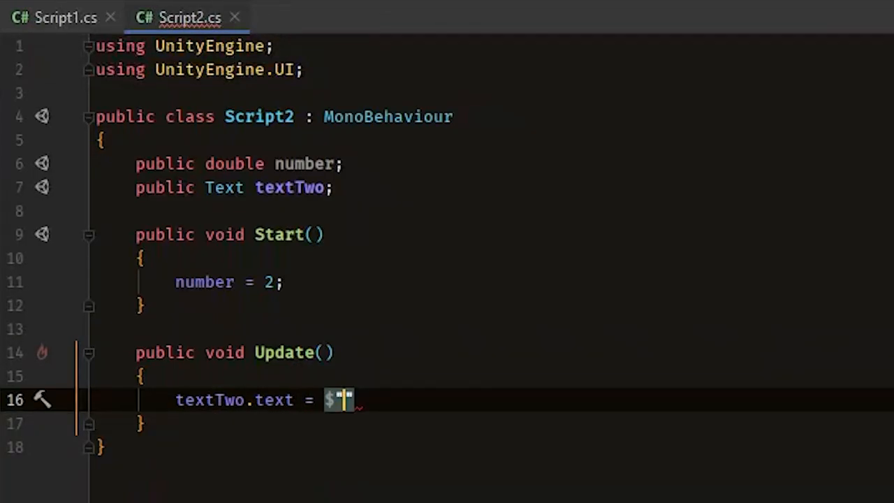
text({;)
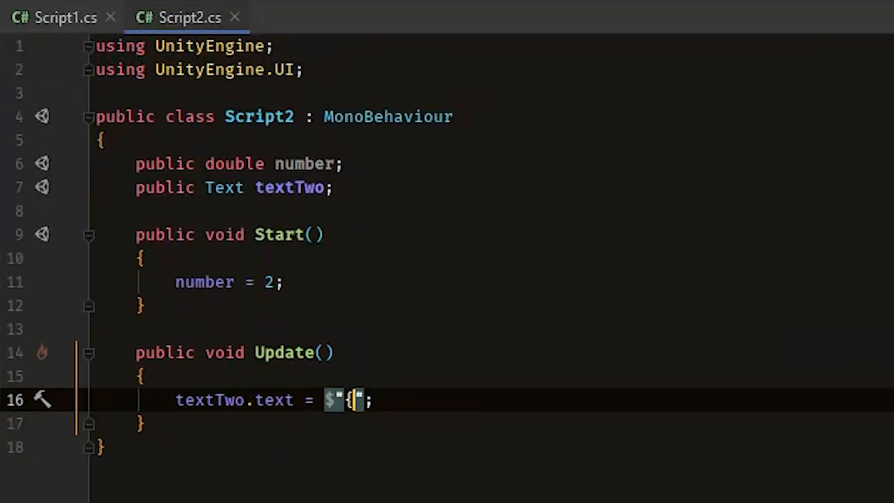
text(number})
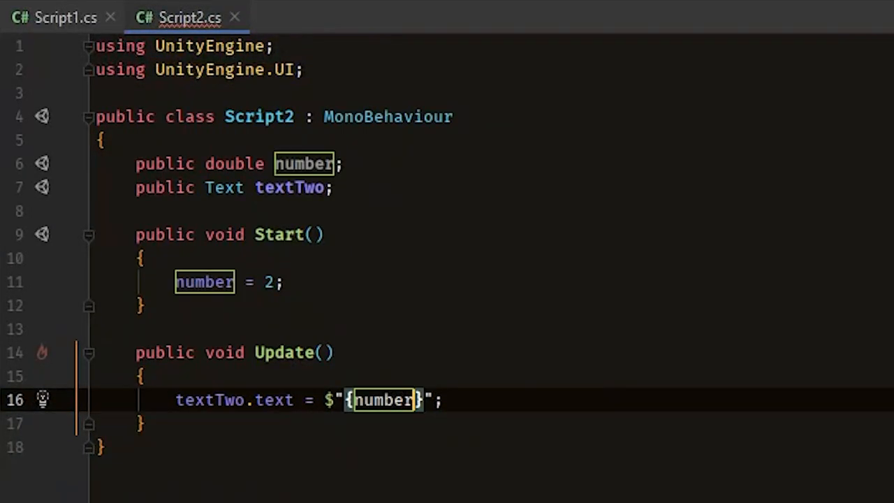
text(Number:)
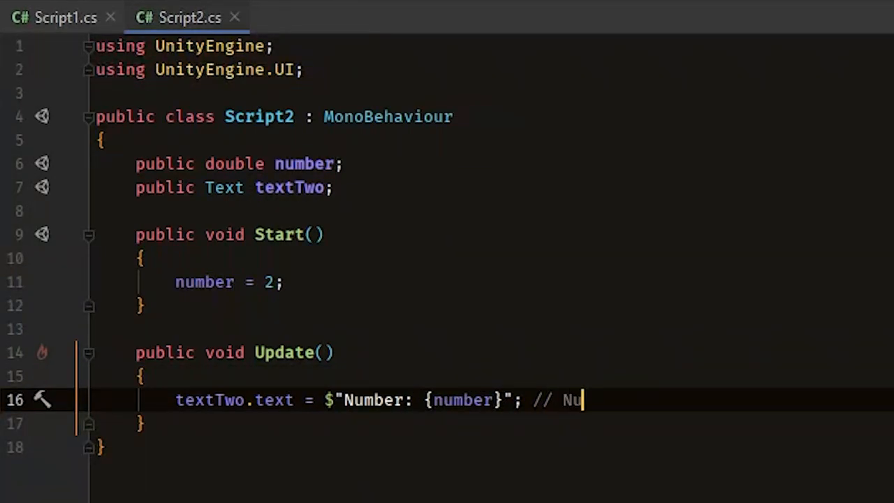
text(mber: 2)
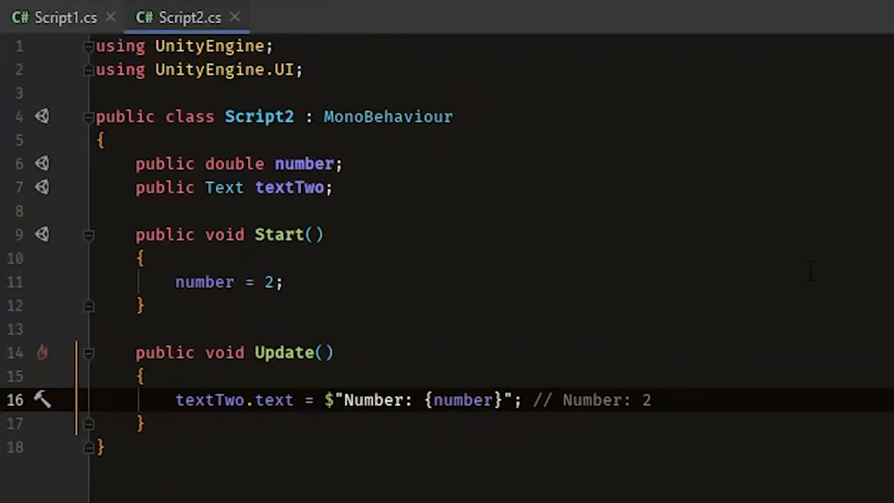
key(alt+tab)
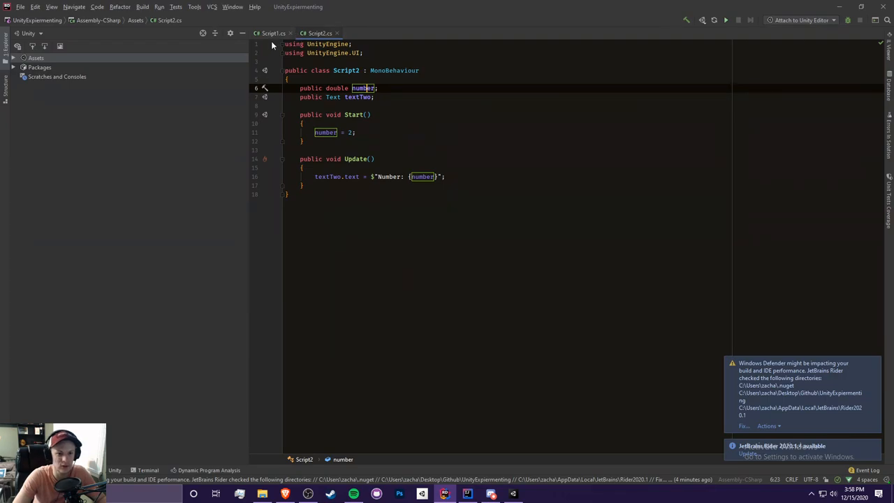
click(272, 34)
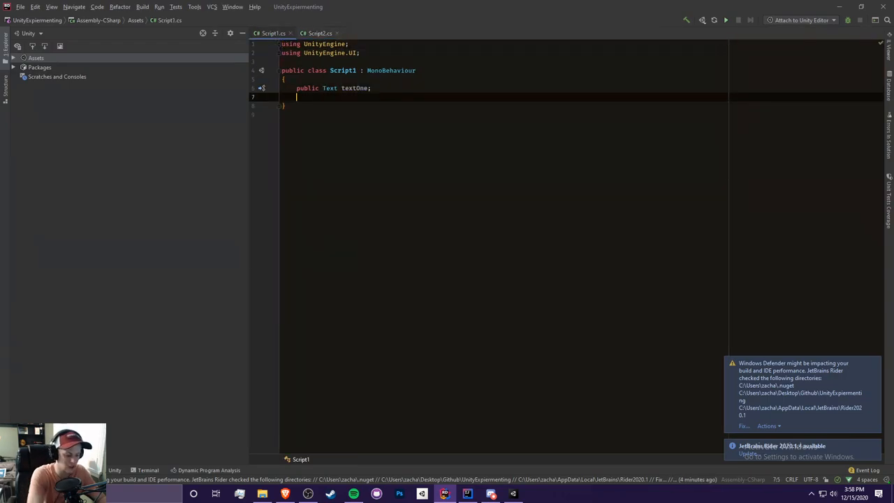
Start referencing Script2.num in Script1's Update, then view Script2's code
text(Script)
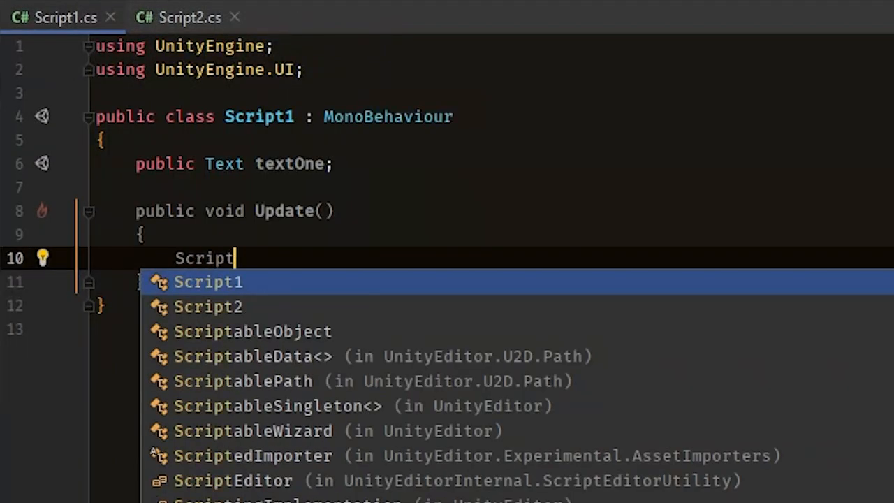
text(2.num)
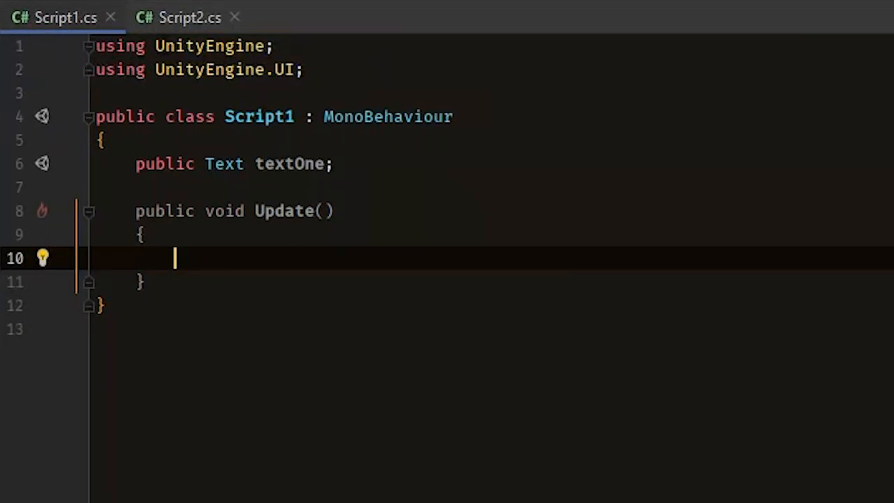
click(189, 17)
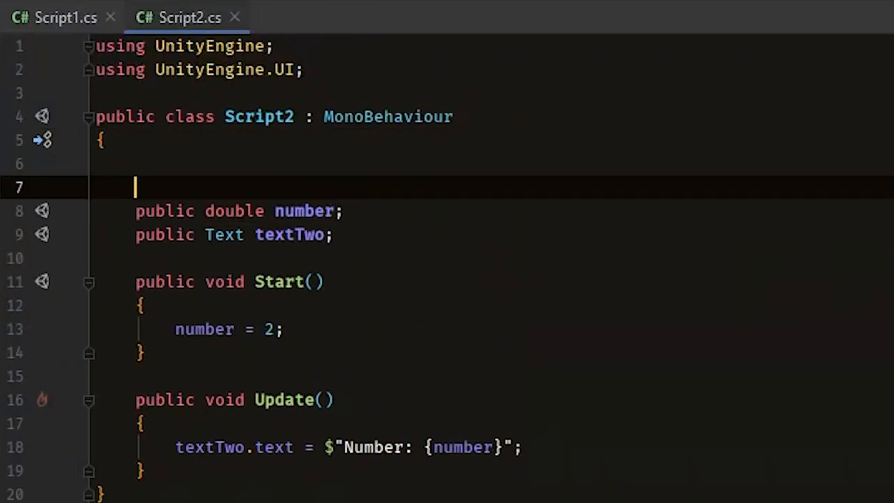
Declare 'public static Script2 instance;' at the top of Script2
key(Backspace)
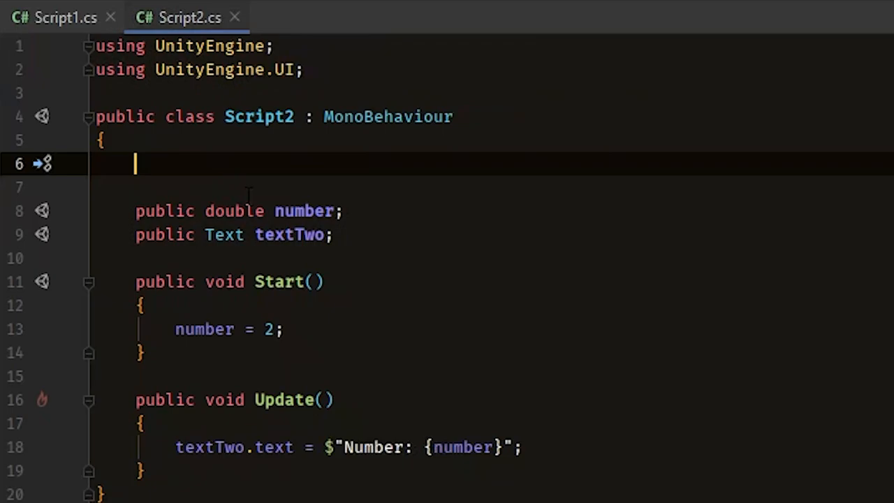
text(p)
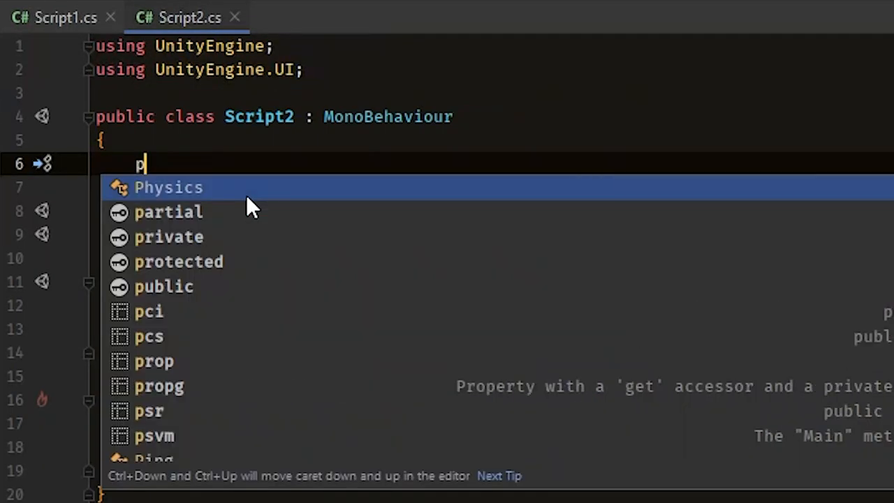
text(ublic static Script2 instance;)
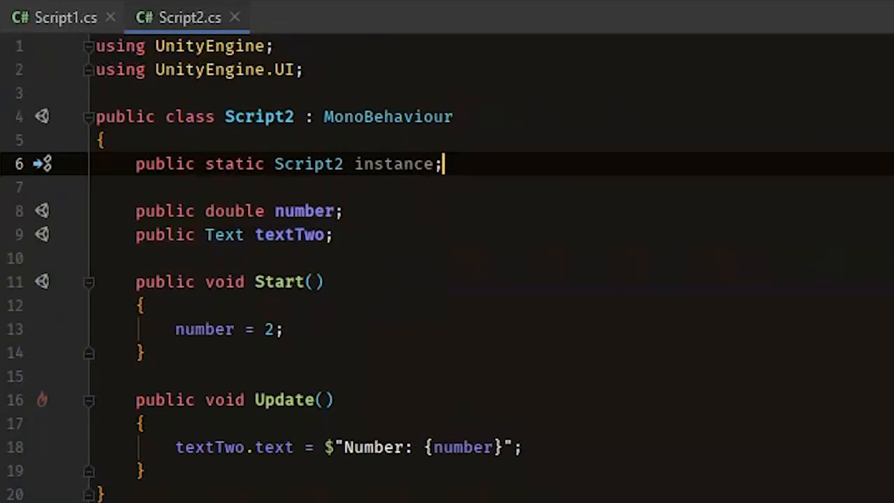
Set textOne.text = $"Number: {Script2.instance.number}" in Script1's Update
click(63, 17)
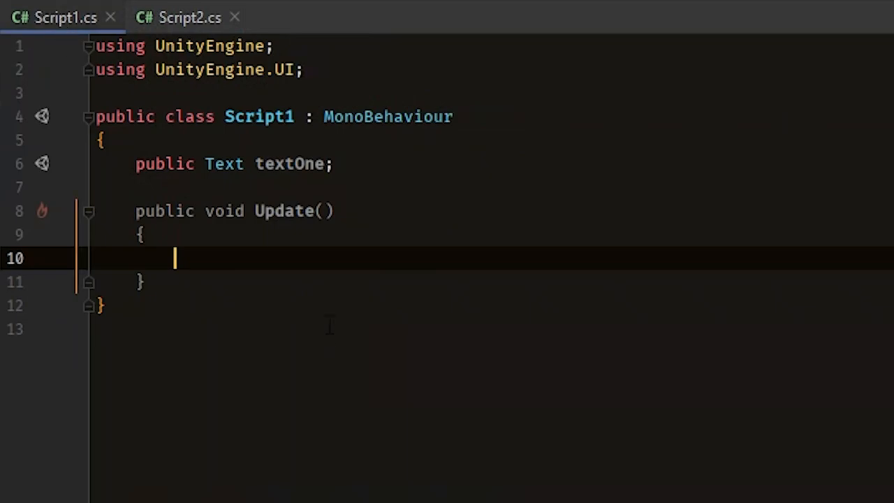
text(Script2.instance.number)
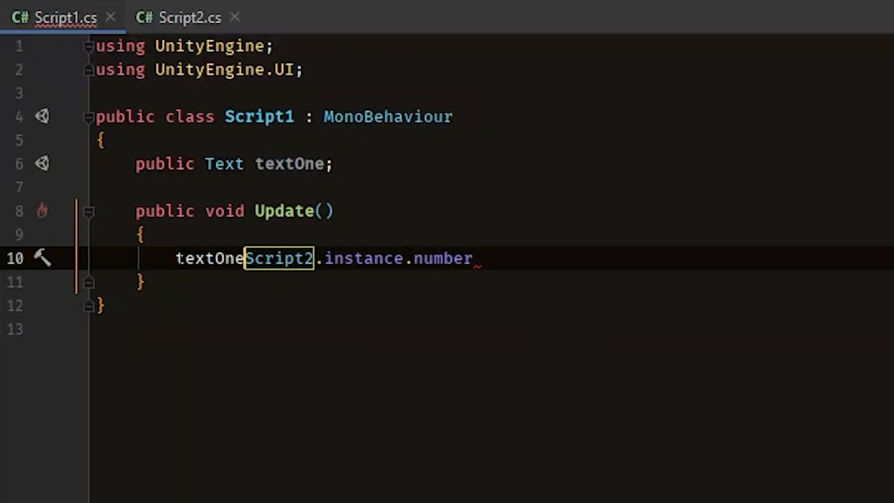
text(.text)
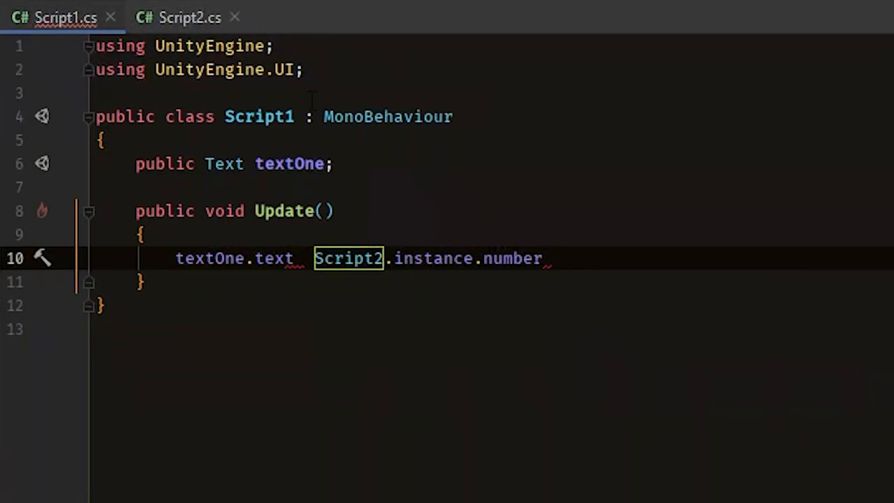
text(.)
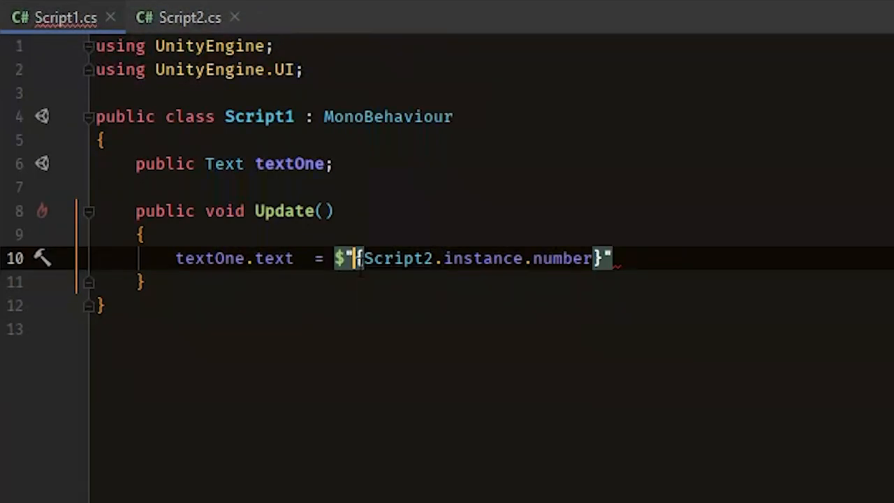
Check Script2's number = 2 line, then begin an empty public Start method in Script1
click(179, 17)
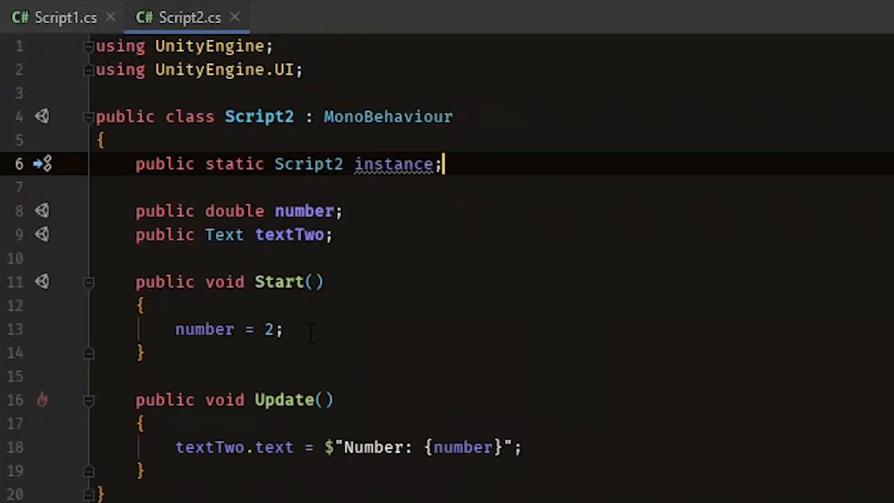
click(282, 329)
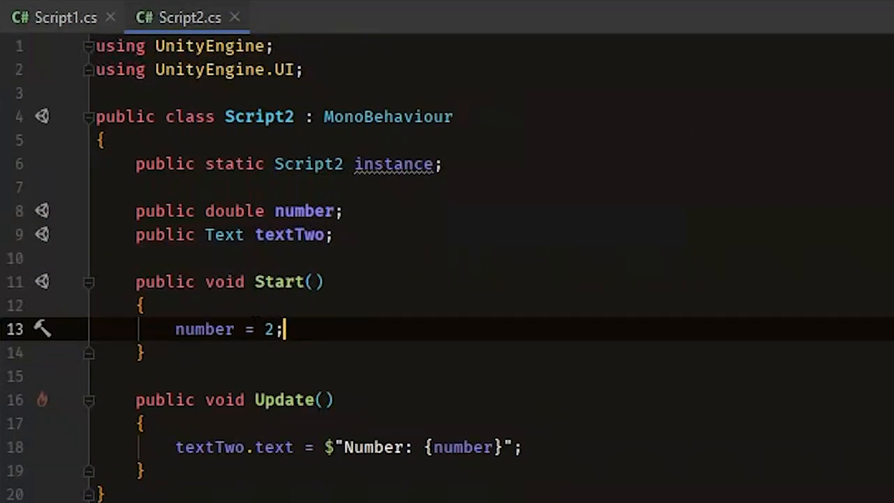
click(55, 16)
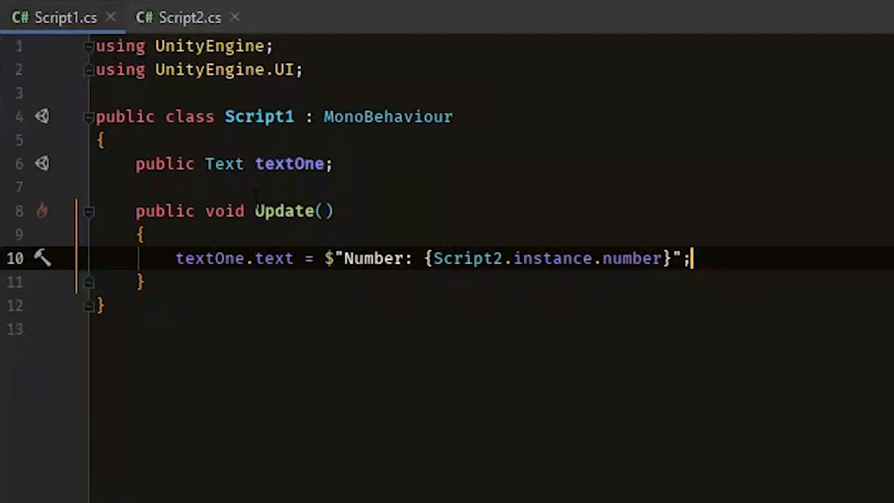
text(public void Start()
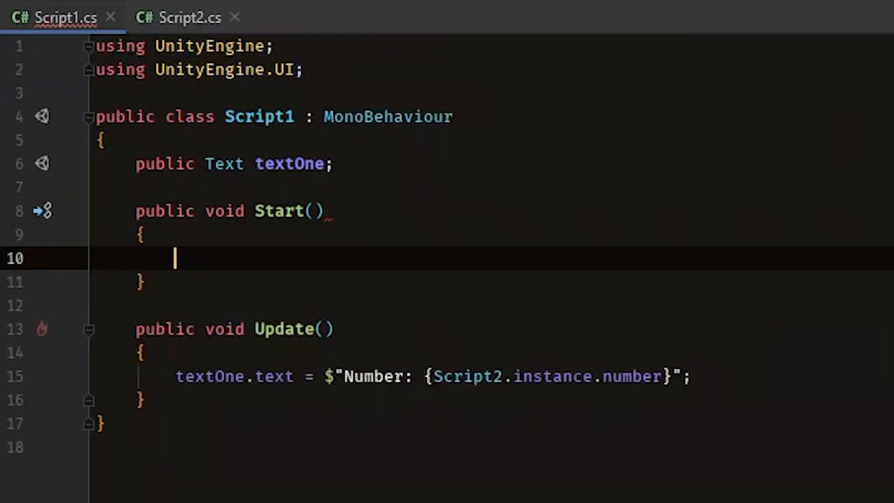
Assign Script2.instance.number inside Script1's Start method
text(script)
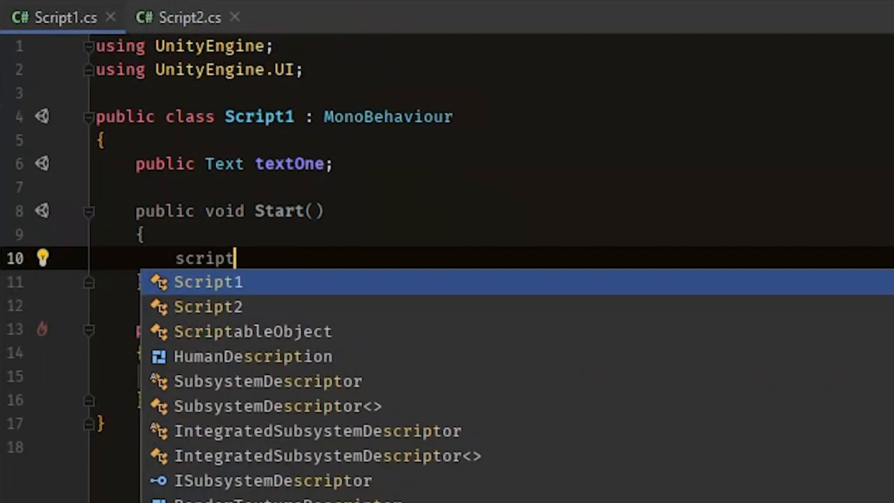
text(Script2.instance.number)
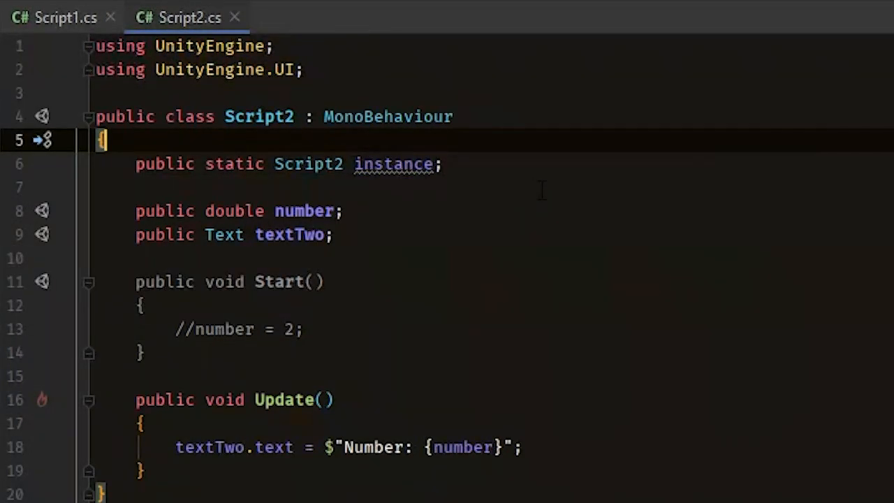
mouse_move(640, 226)
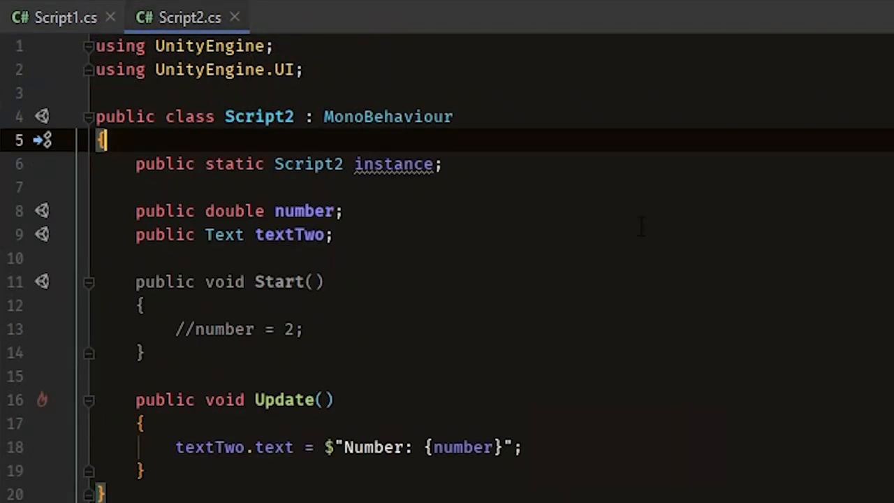
Add 'private void Awake() => instance = this;' below Script2's instance field
text(pub)
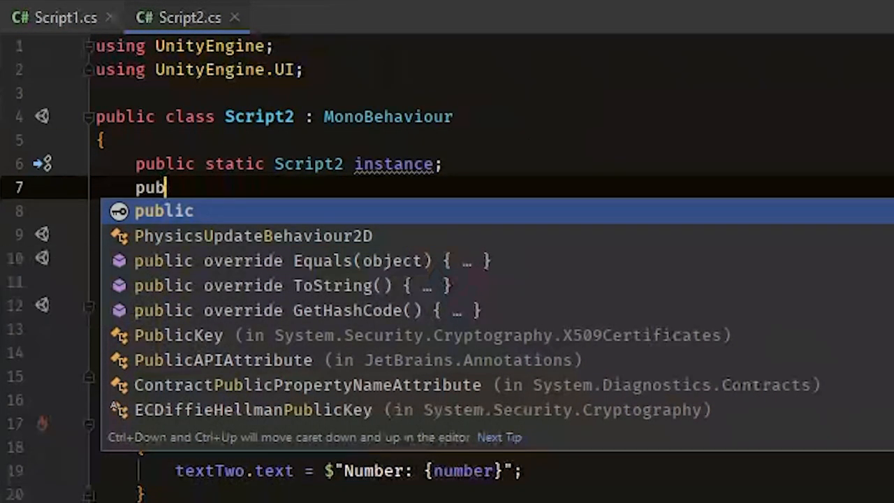
key(Escape)
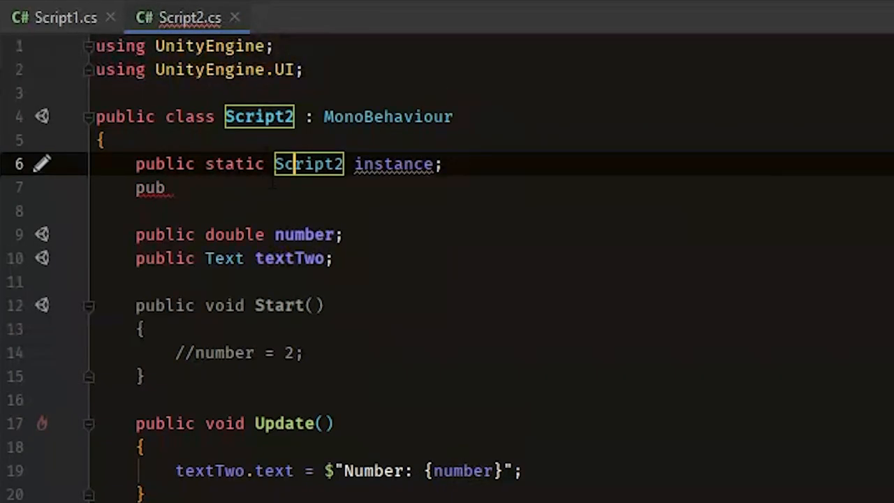
text(rivate)
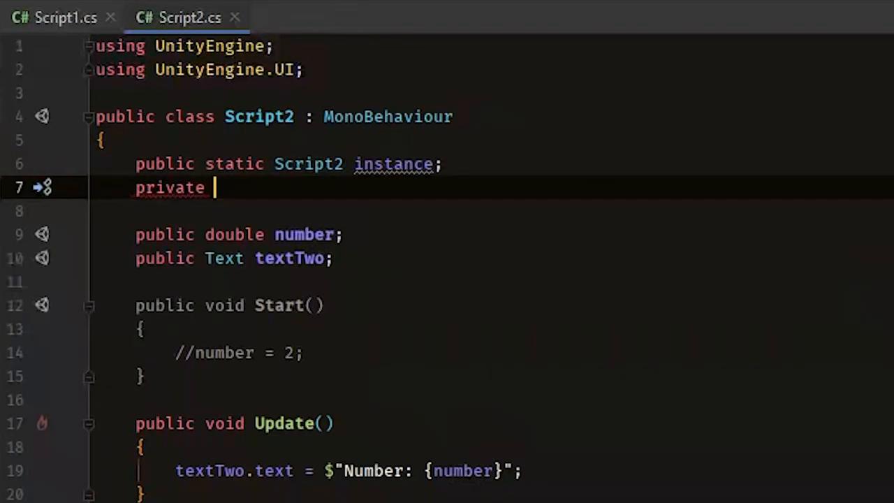
text(void Awa)
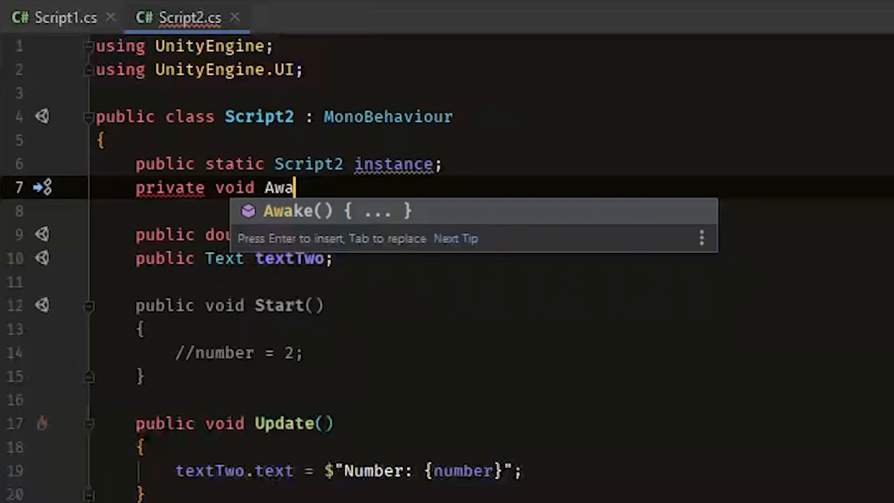
key(Tab)
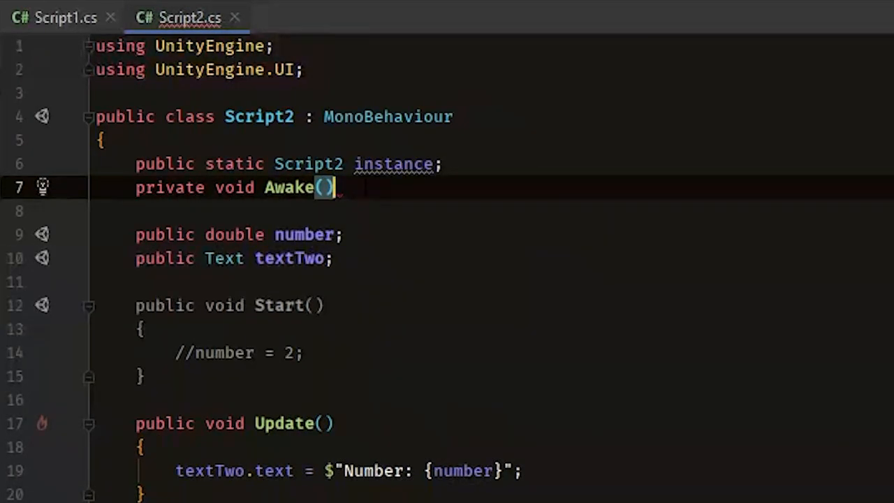
text(=>)
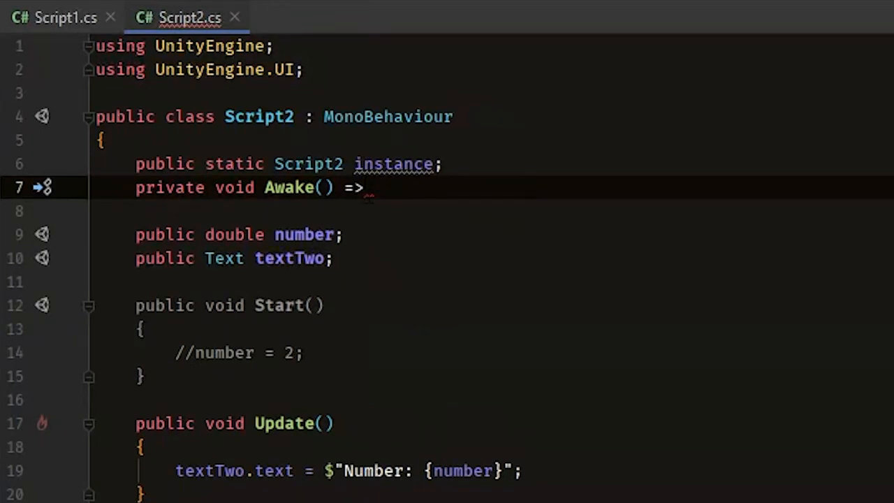
text(ins)
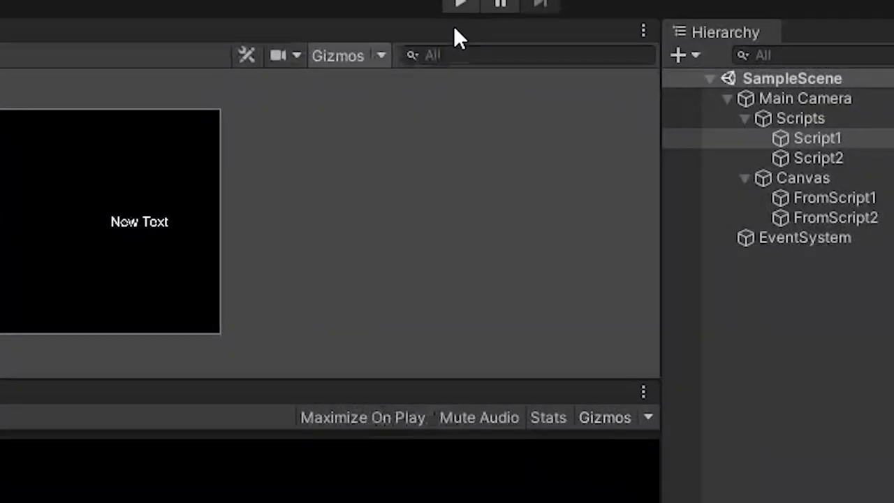
Add Script2.instance.number++; to Script1's Update after the textOne display line
key(alt+tab)
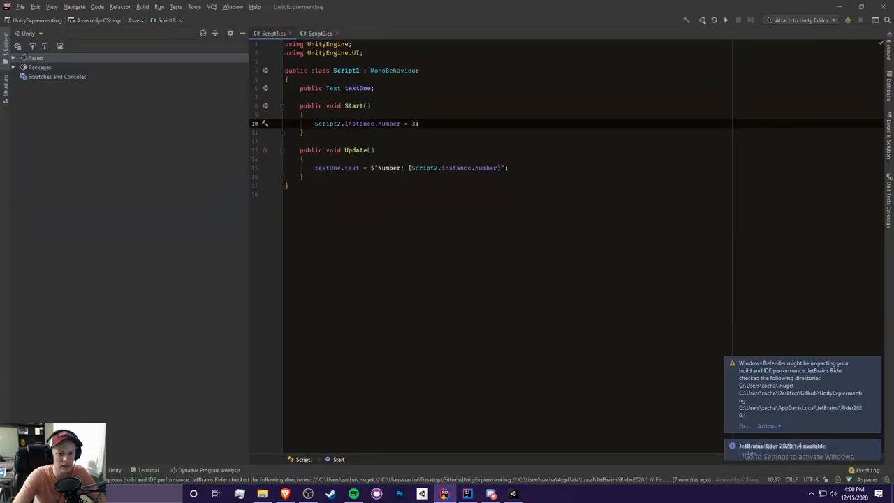
text(scri)
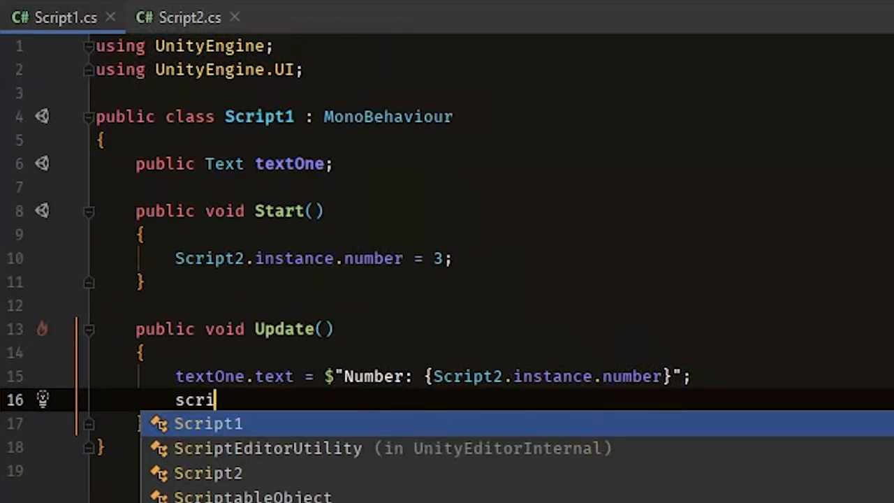
text(Script2.instance.number++;)
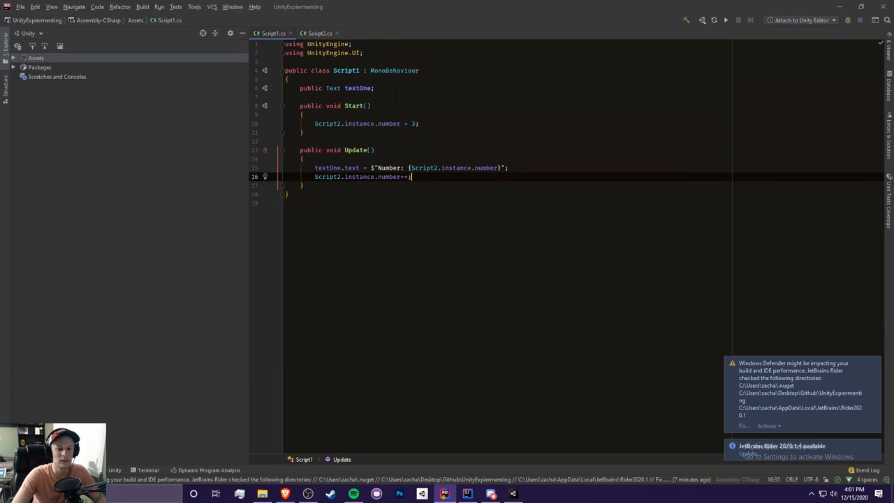
Complete Script2's Awake() => instance = this; and return to the Unity editor
click(316, 33)
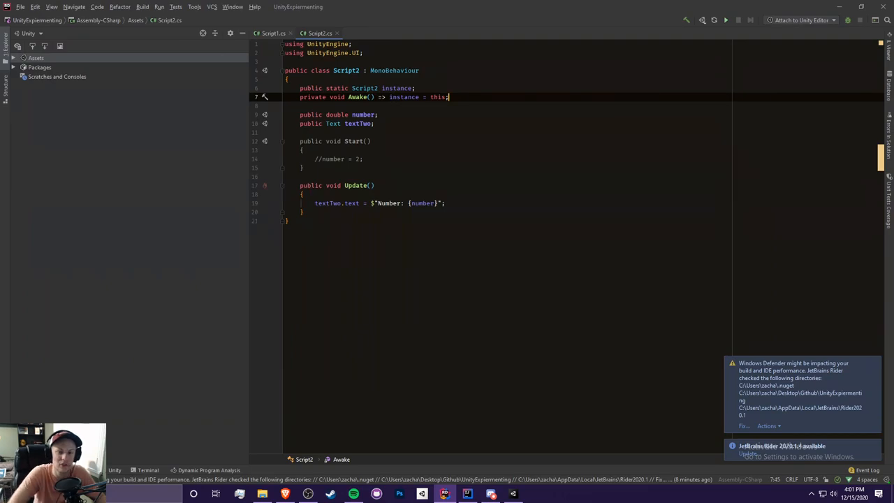
key(alt+tab)
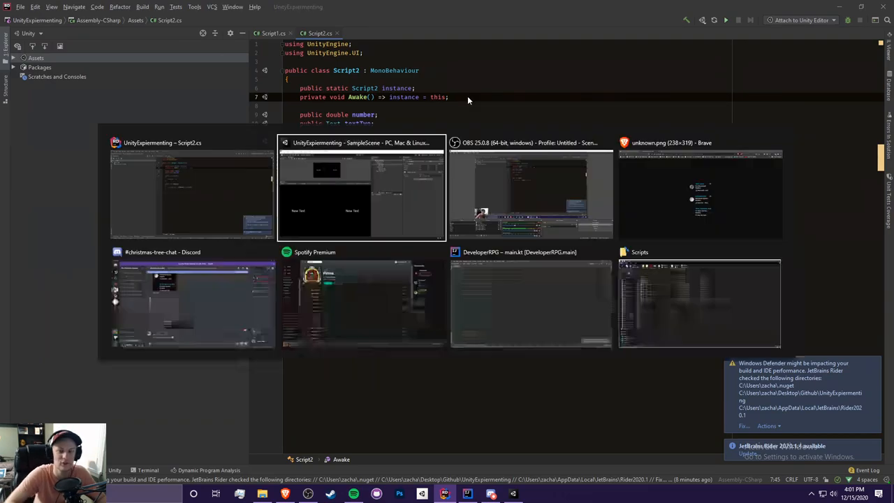
click(362, 189)
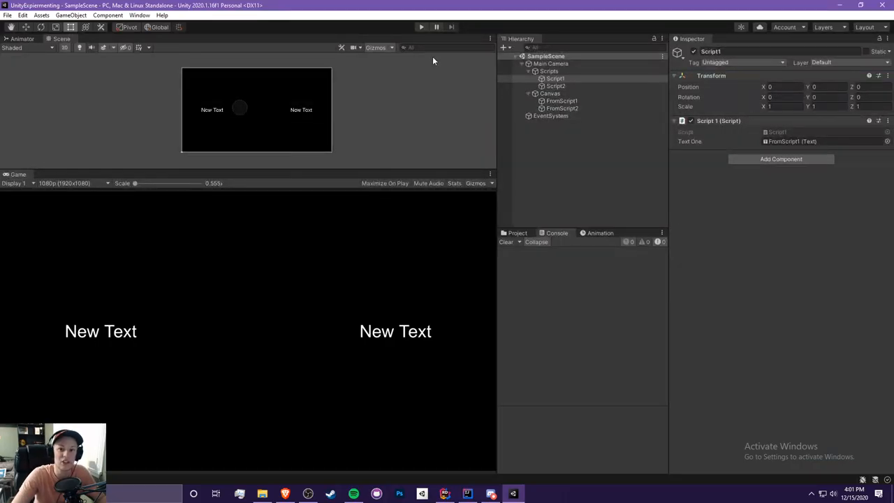